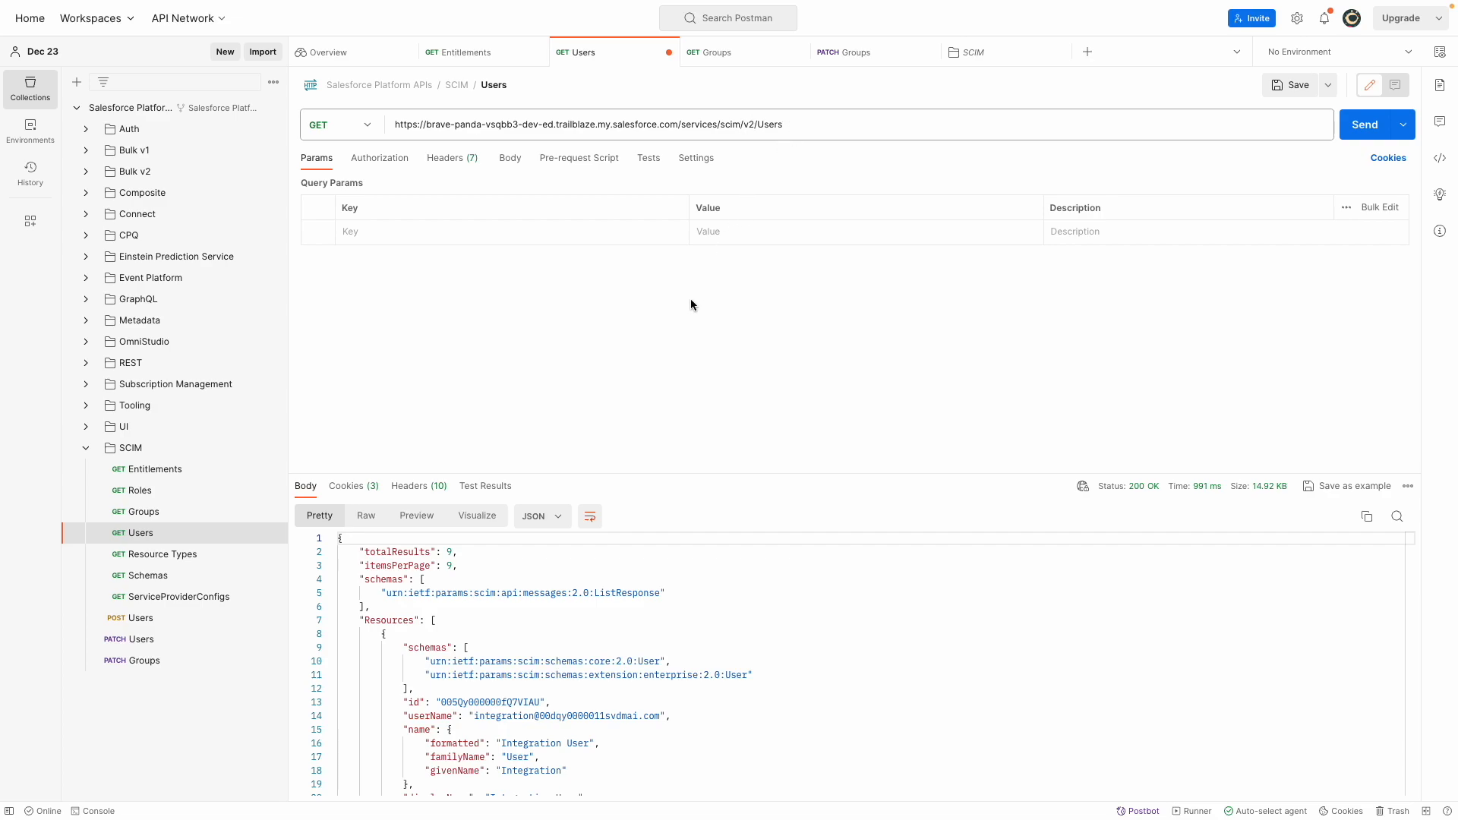
Send GET Users and scroll the 200 OK JSON response down to the target user's id.
left_click(1363, 123)
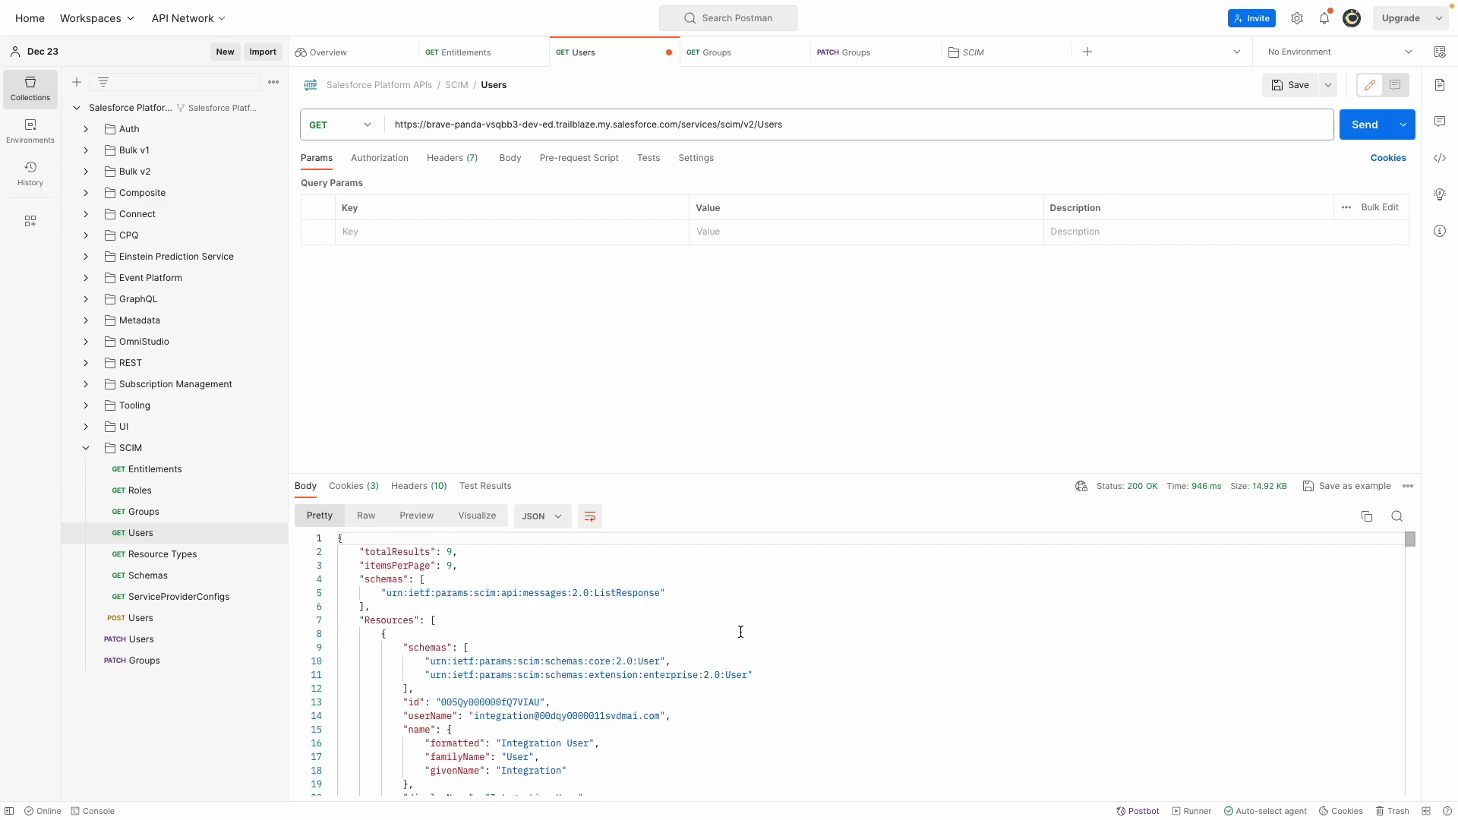
scroll("down", 3)
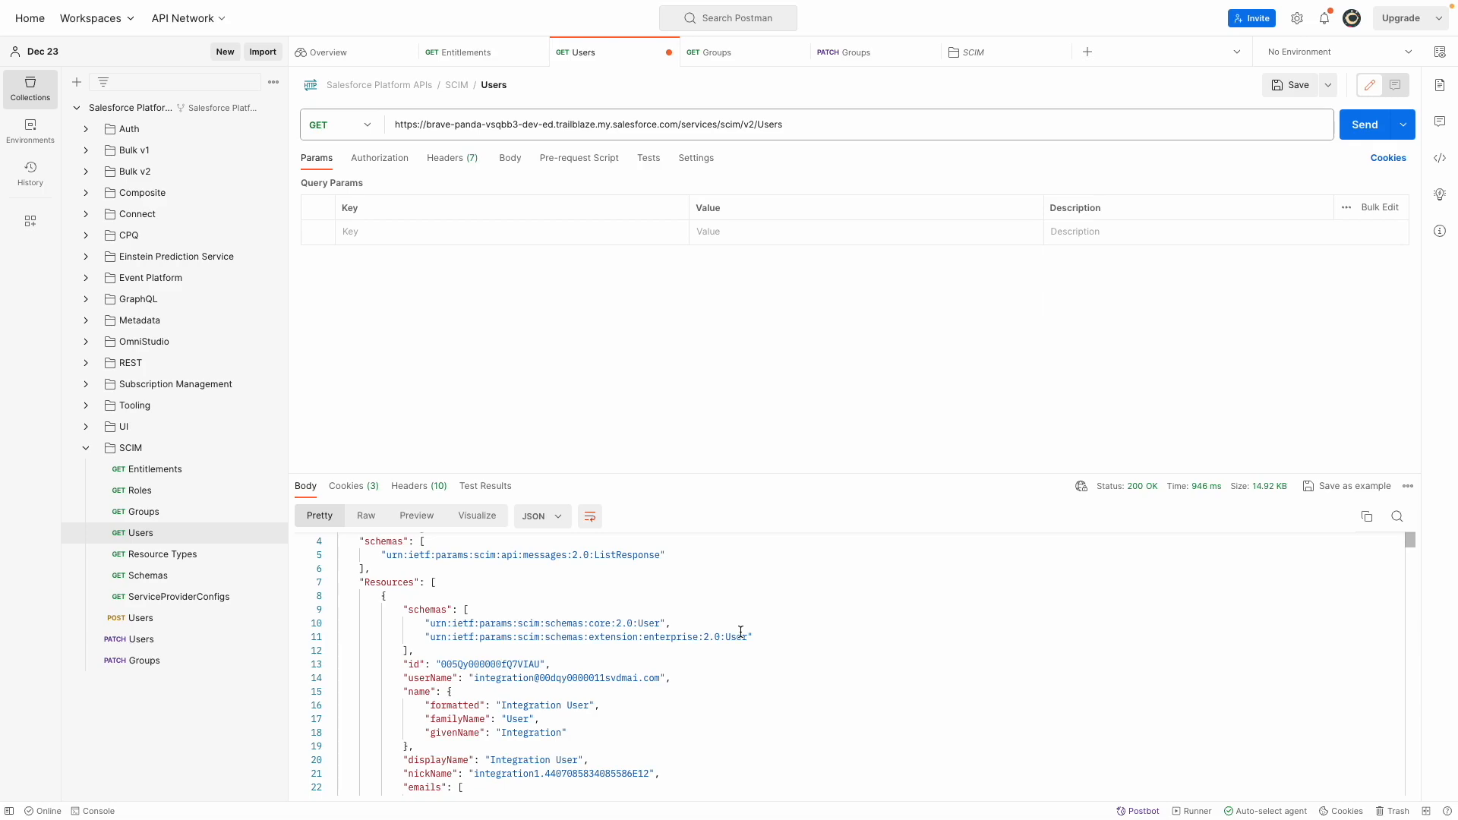
scroll("down", 3)
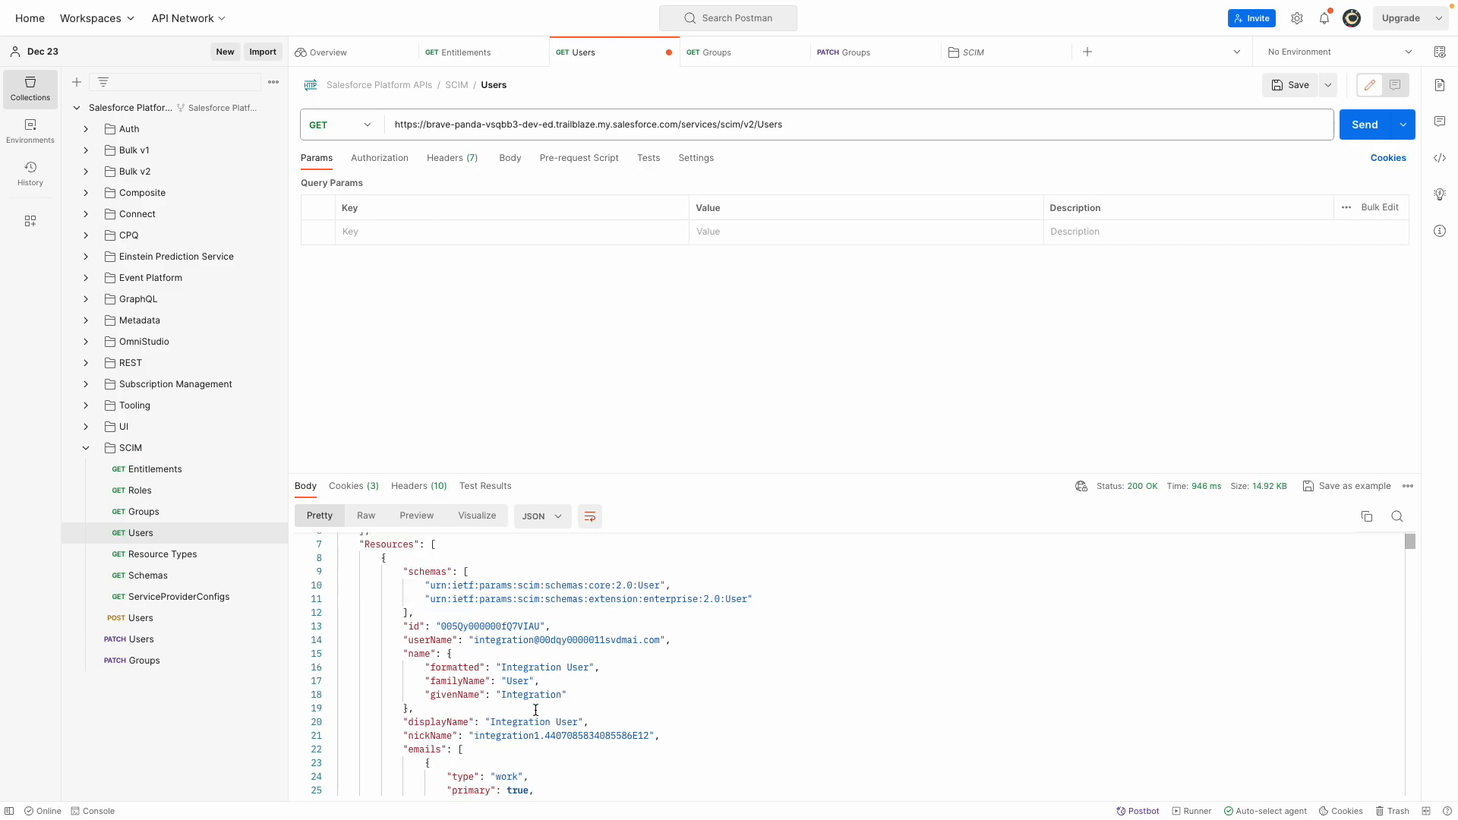
scroll("down", 3)
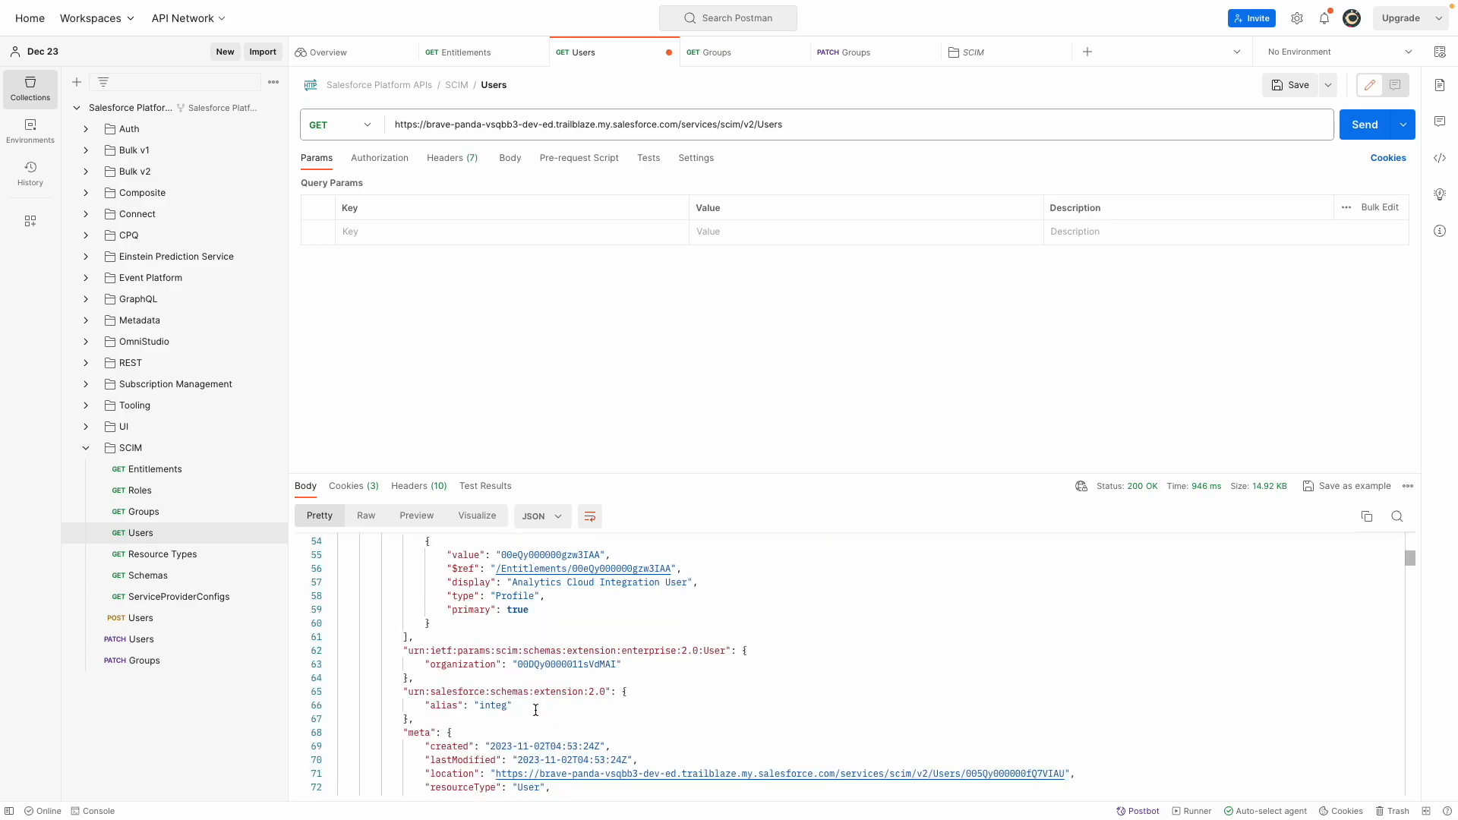
scroll("down", 3)
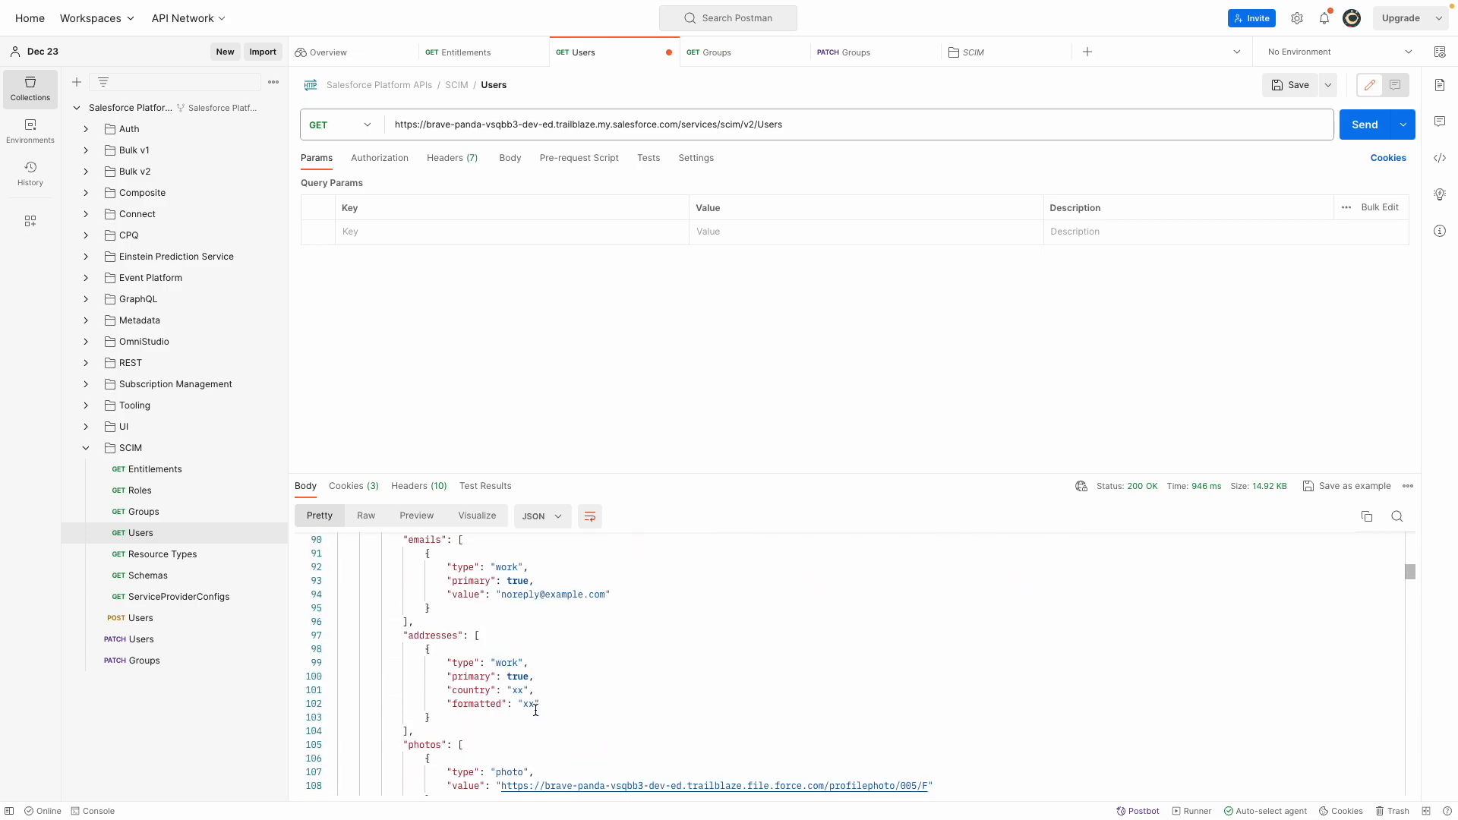
scroll("down", 3)
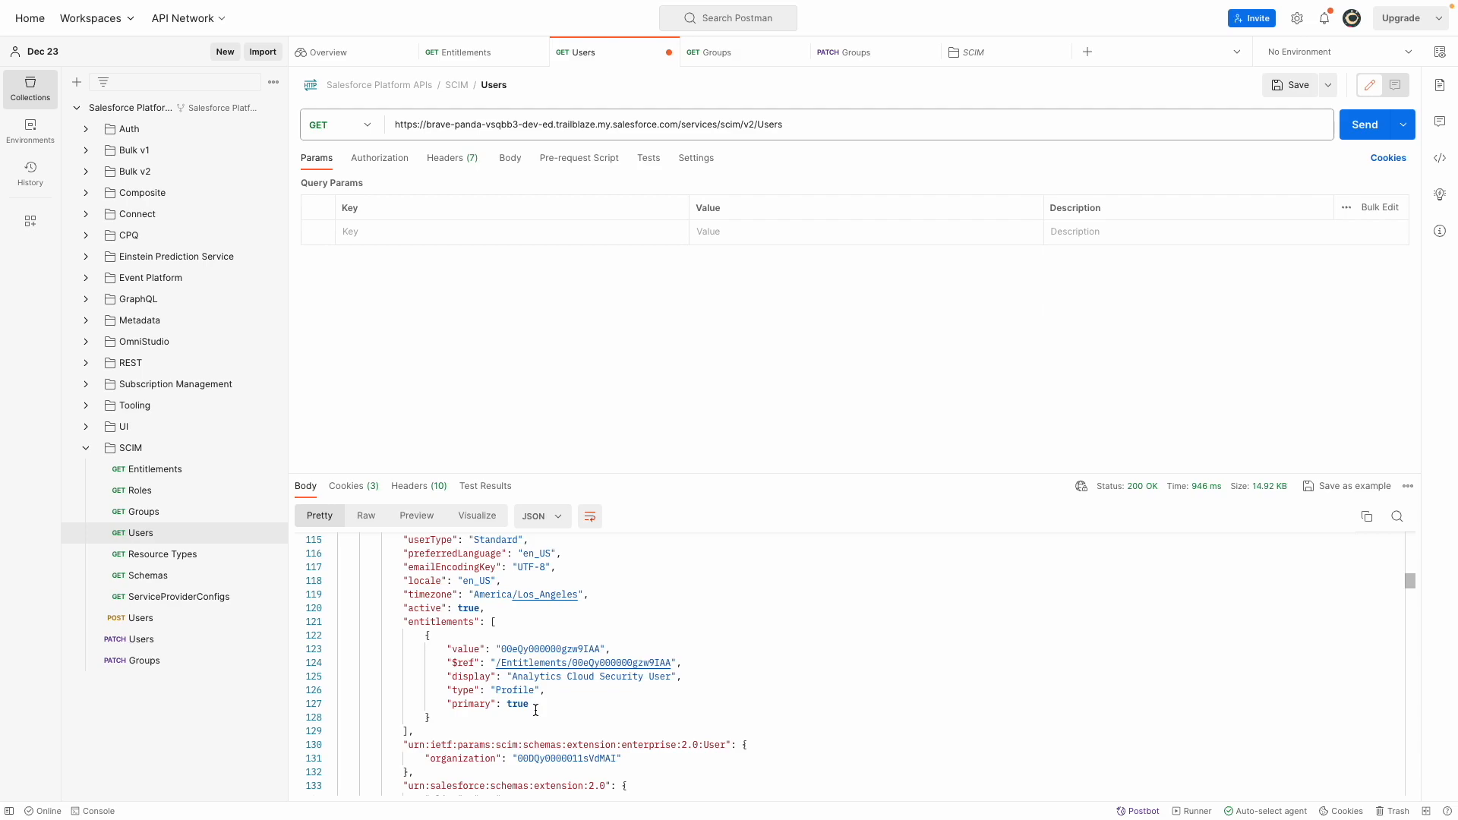
scroll("down", 3)
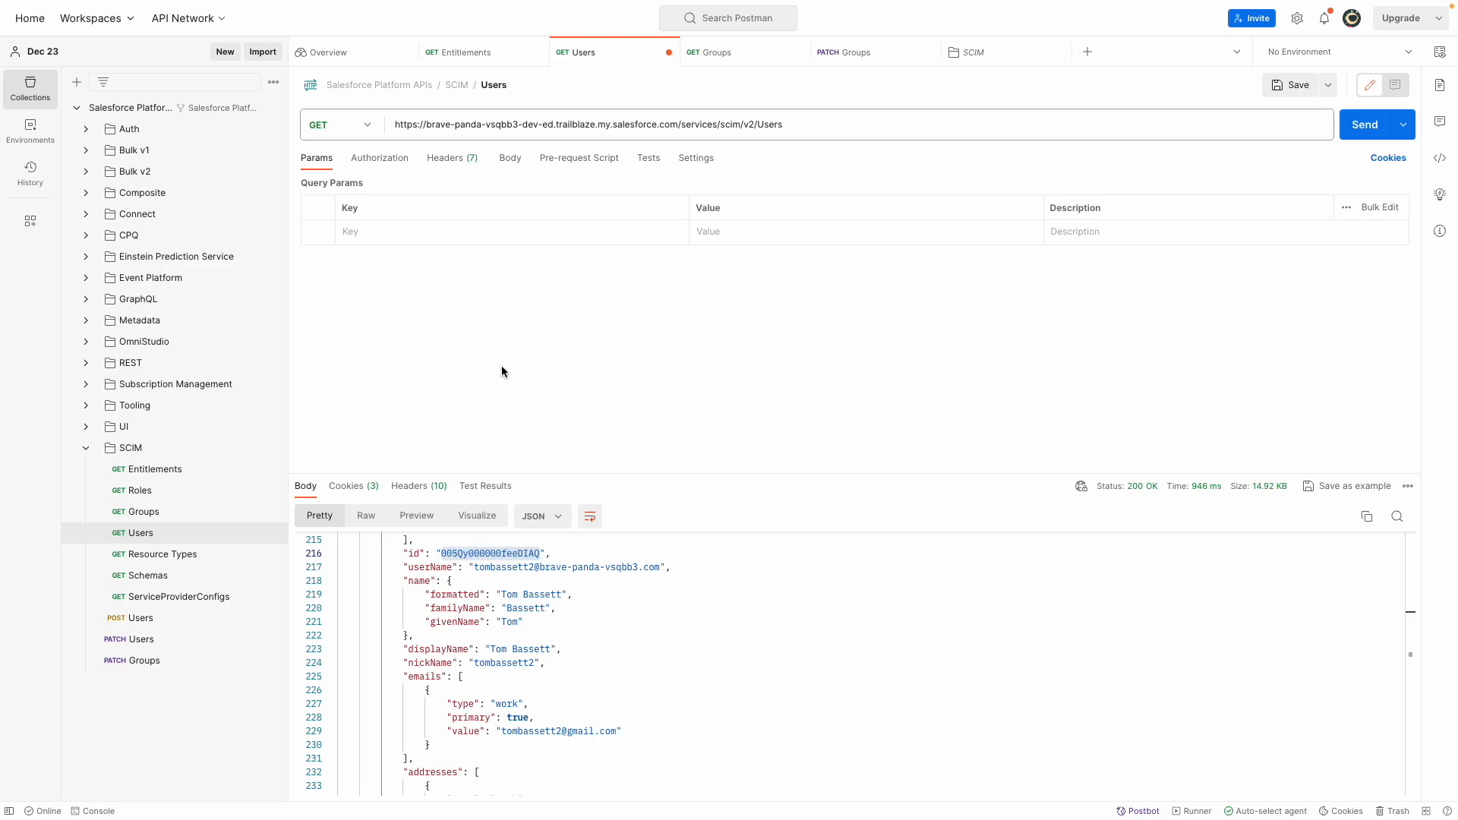
mouse_move(248, 447)
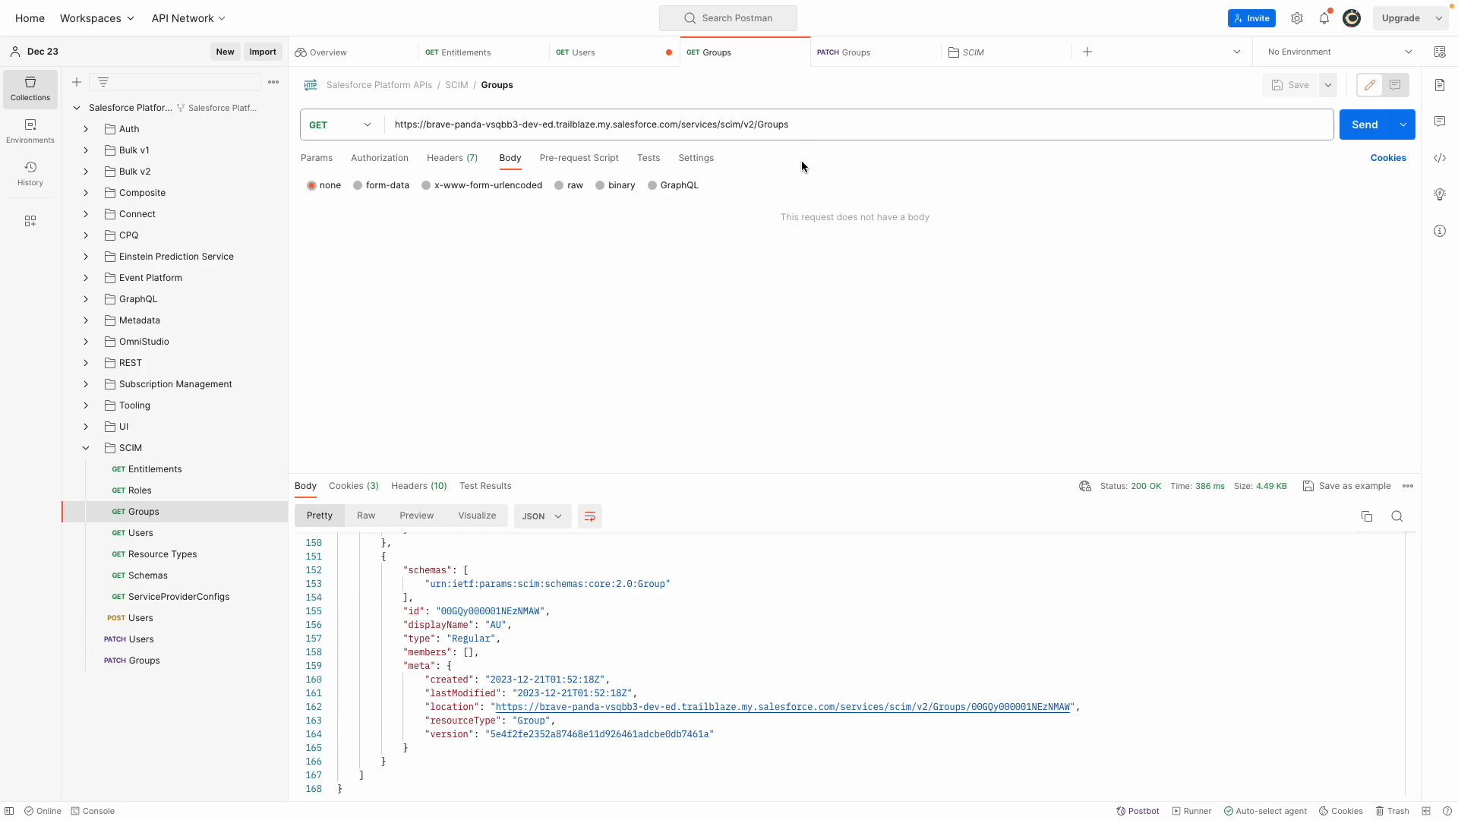
Send GET Groups again and select the HR group's id in the response to copy it.
left_click(1363, 123)
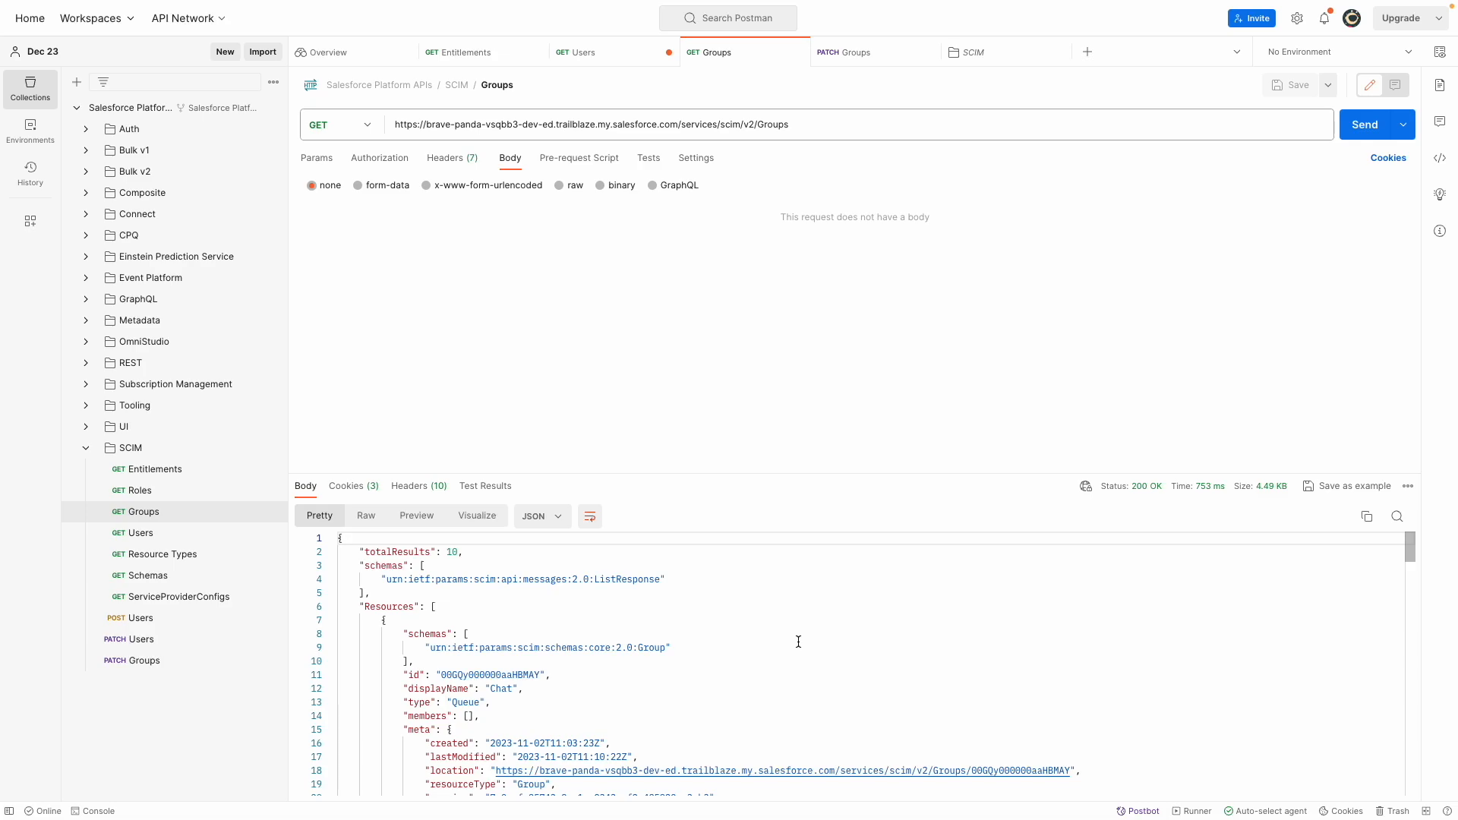
mouse_move(635, 641)
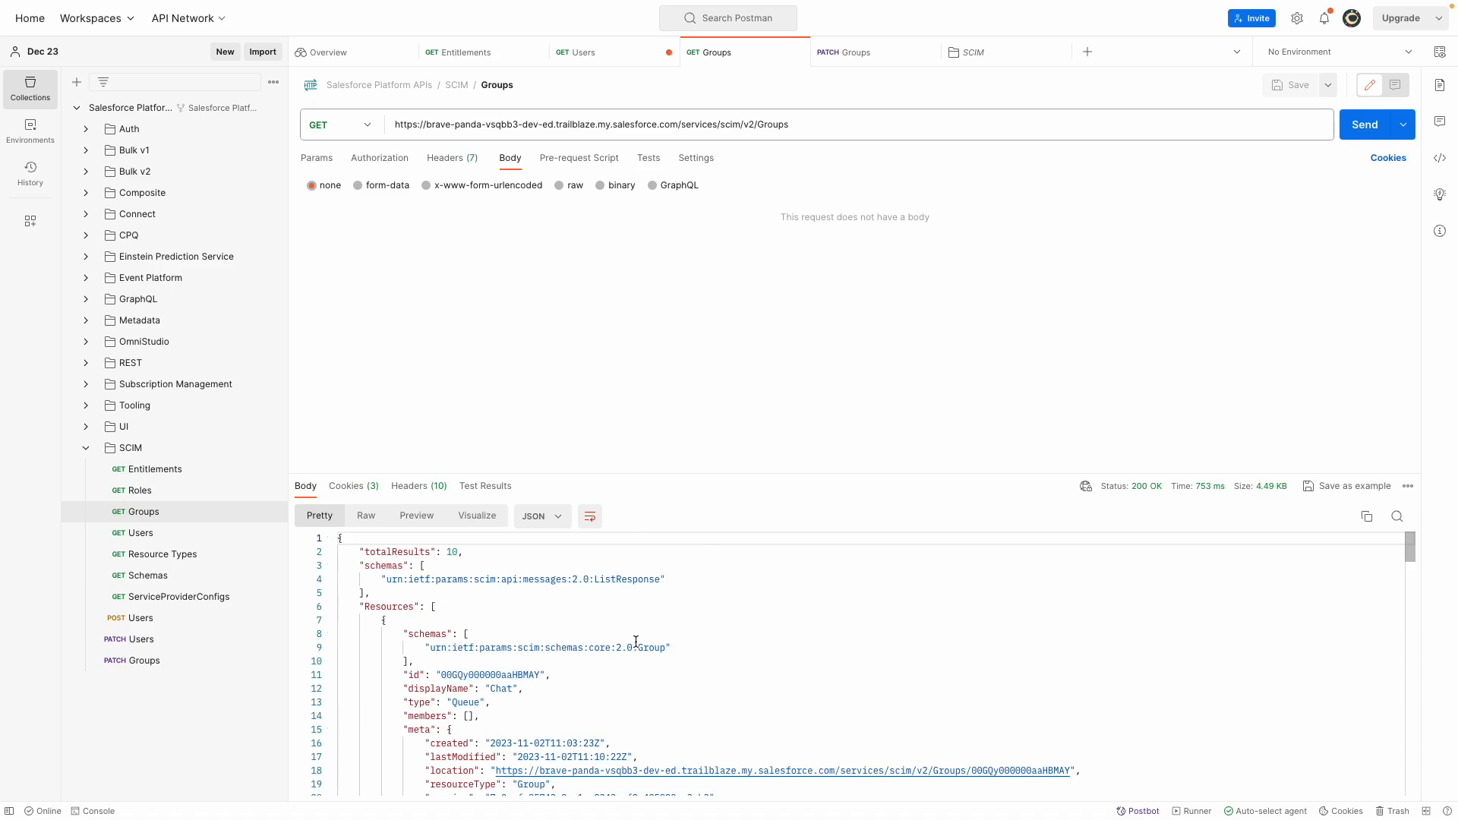
scroll("down", 3)
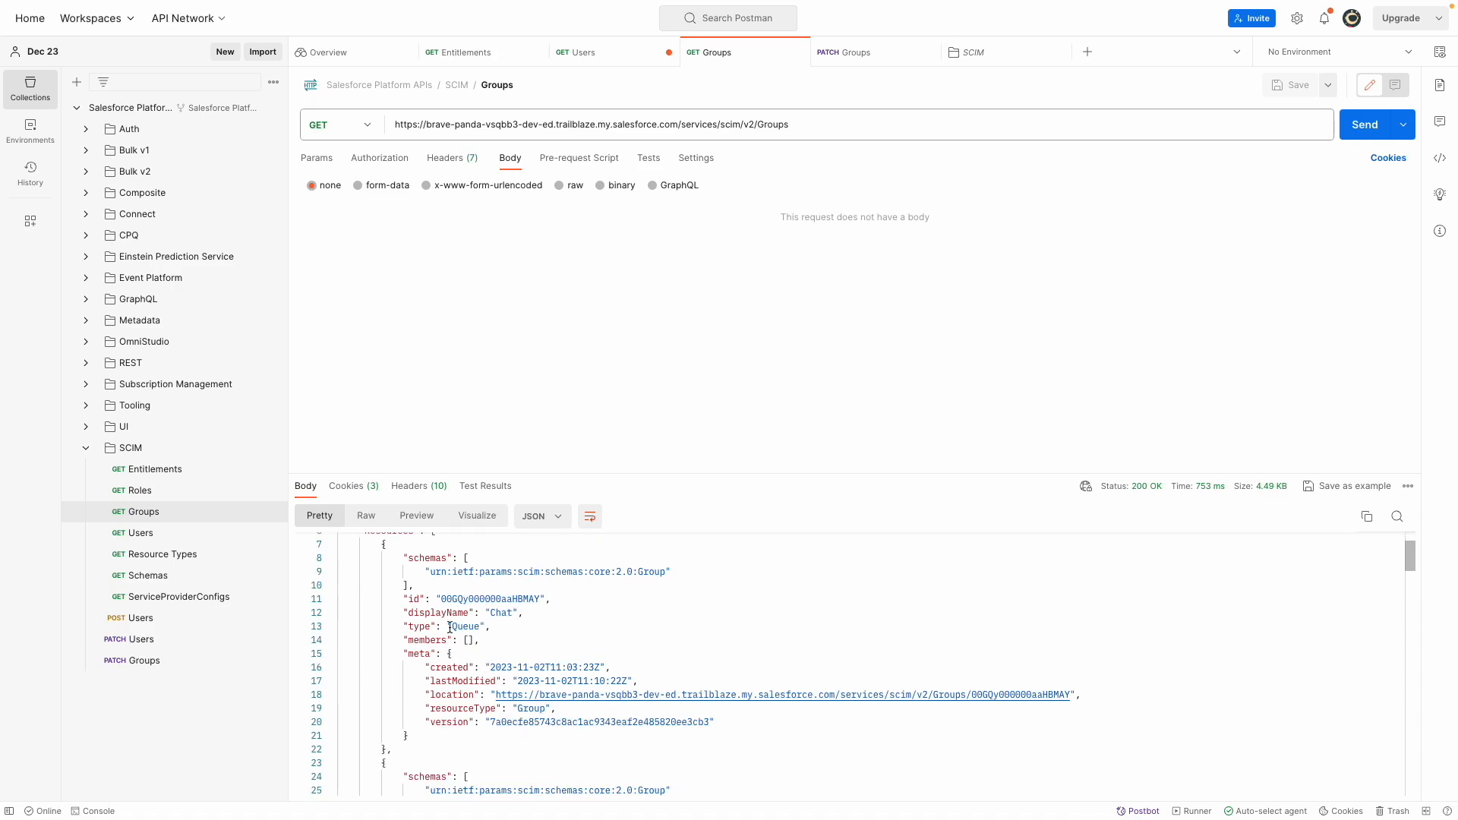
scroll("down", 3)
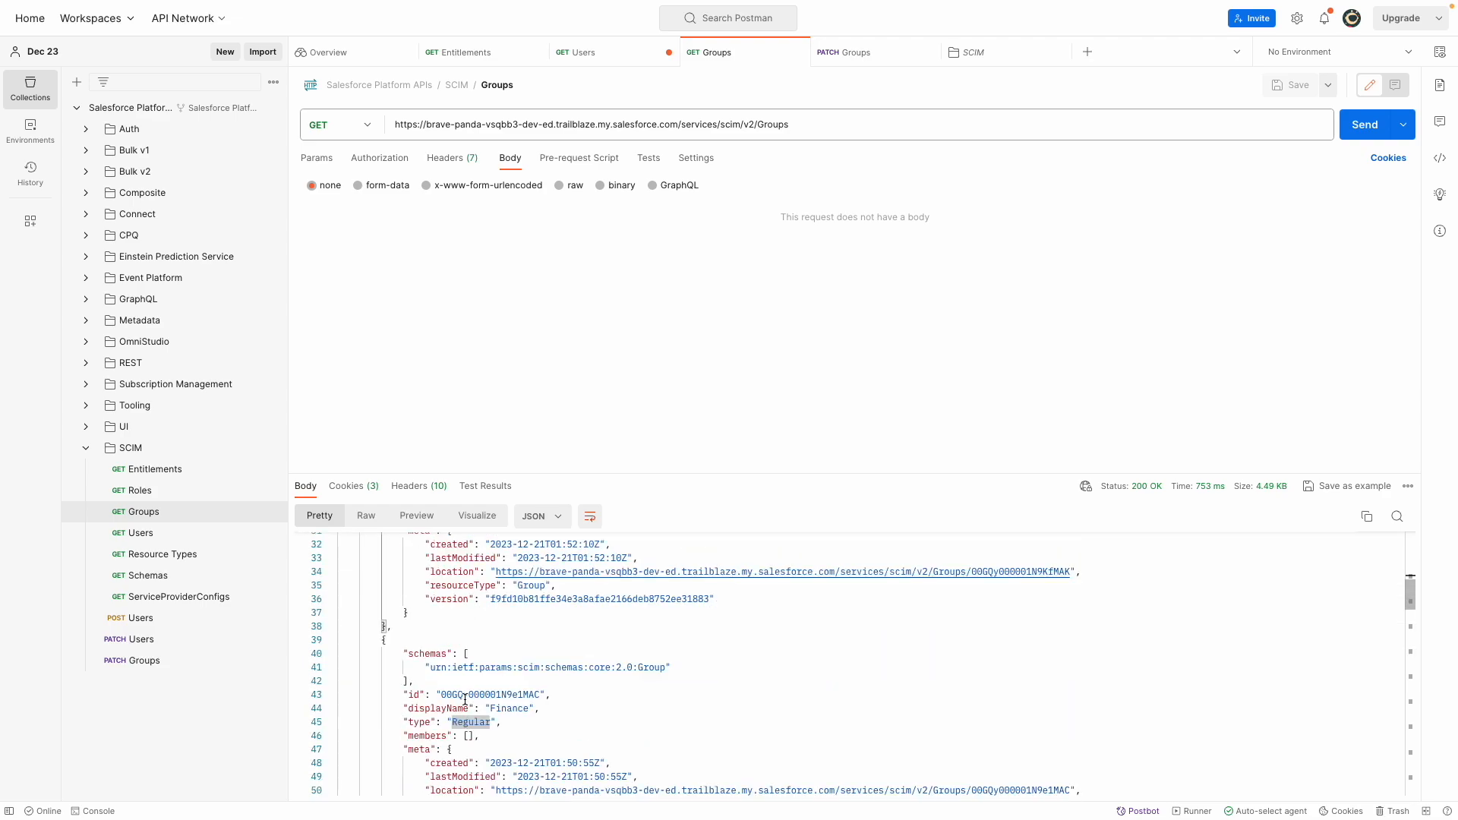
scroll("down", 3)
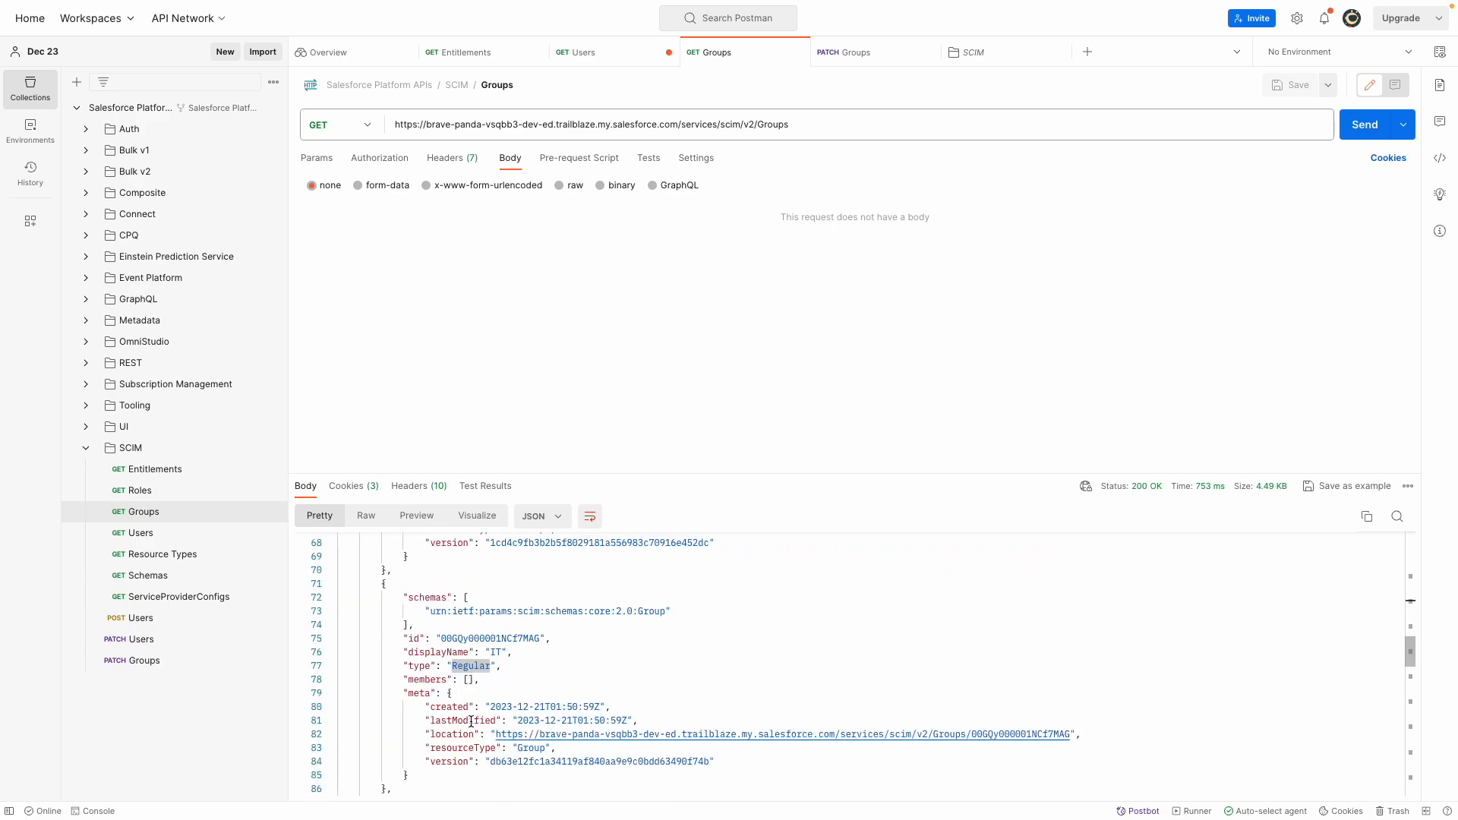
scroll("down", 3)
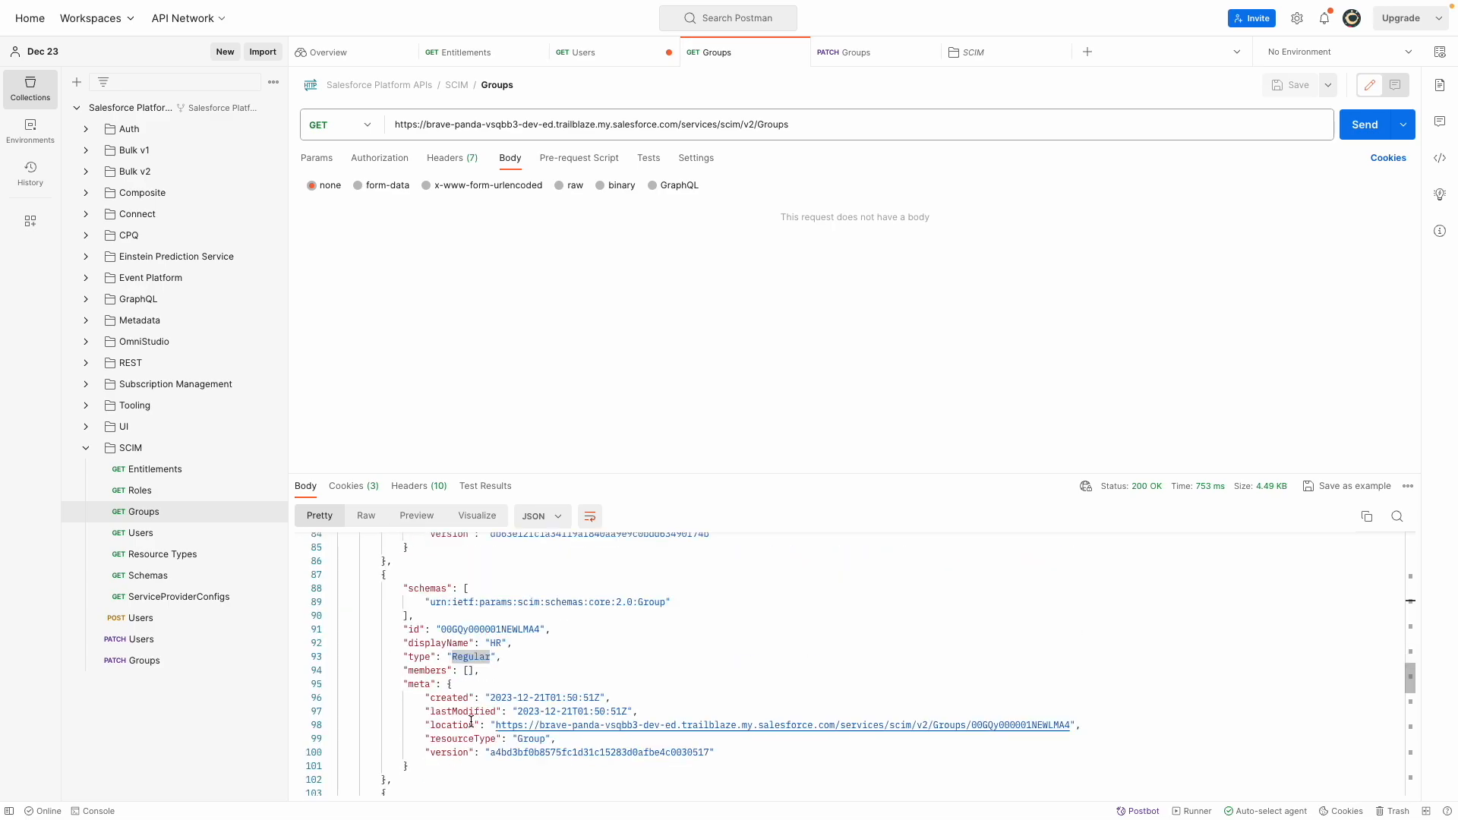
scroll("down", 3)
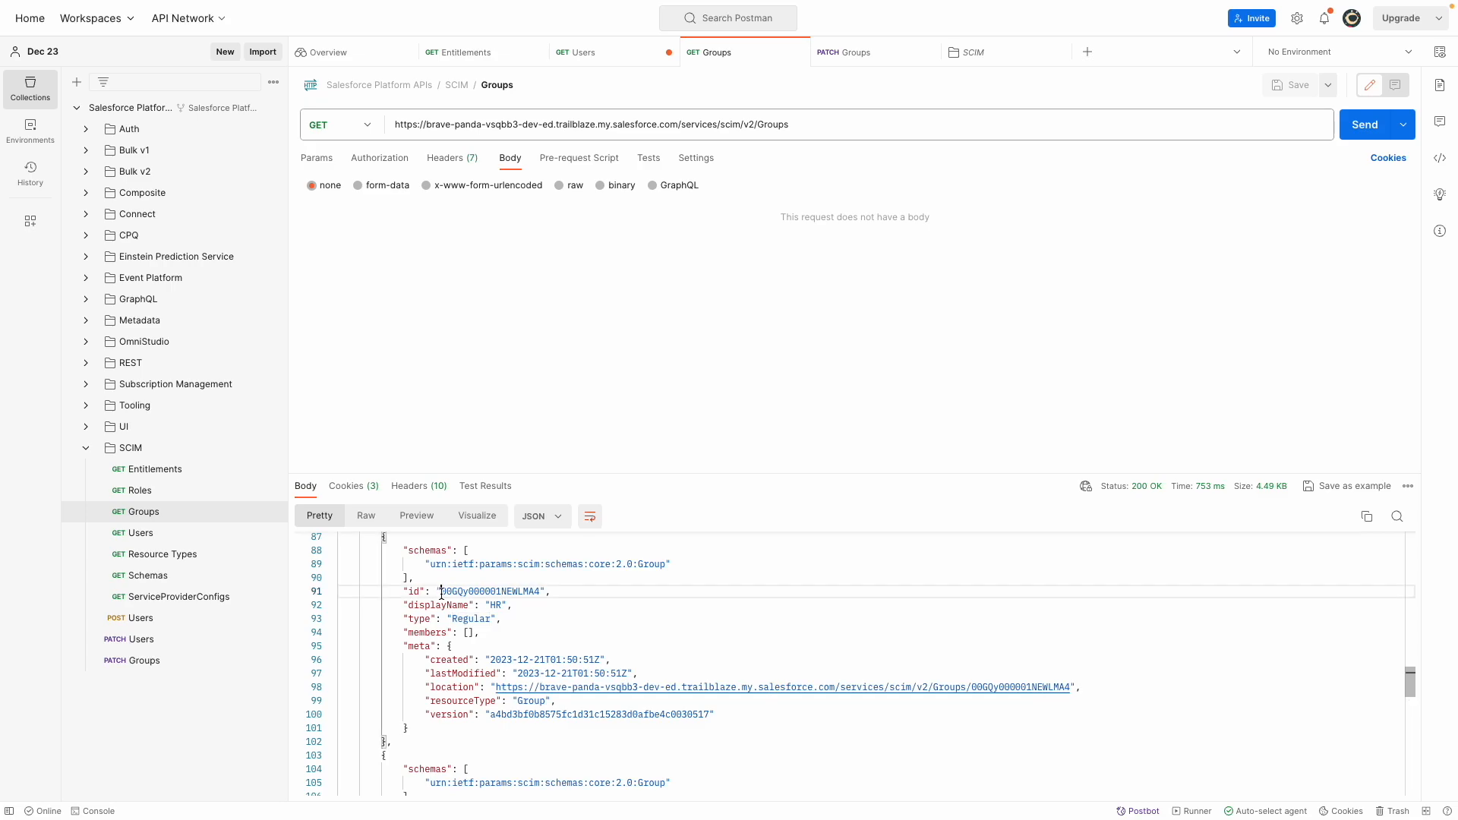
double_click(491, 591)
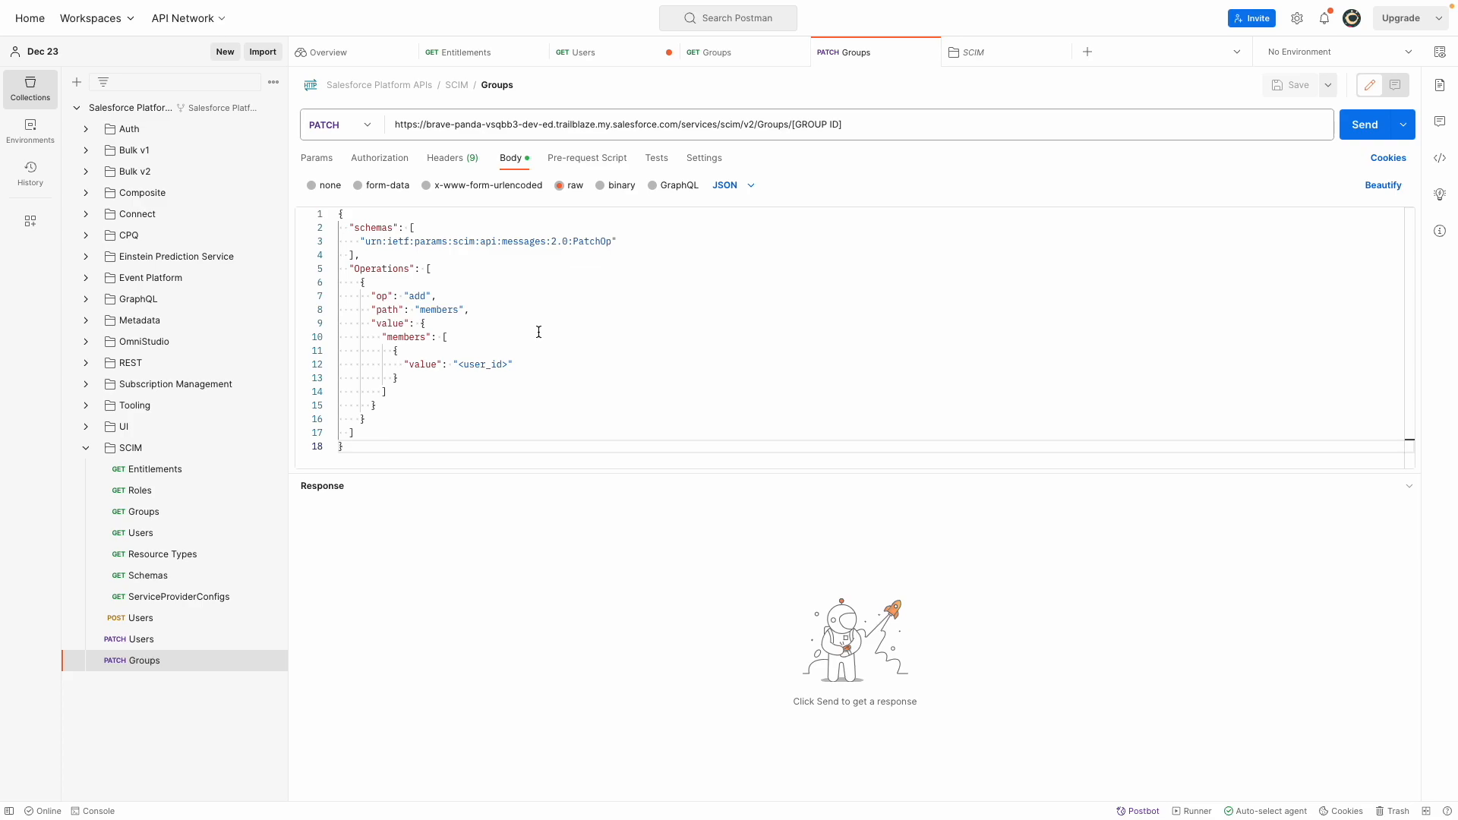
mouse_move(519, 338)
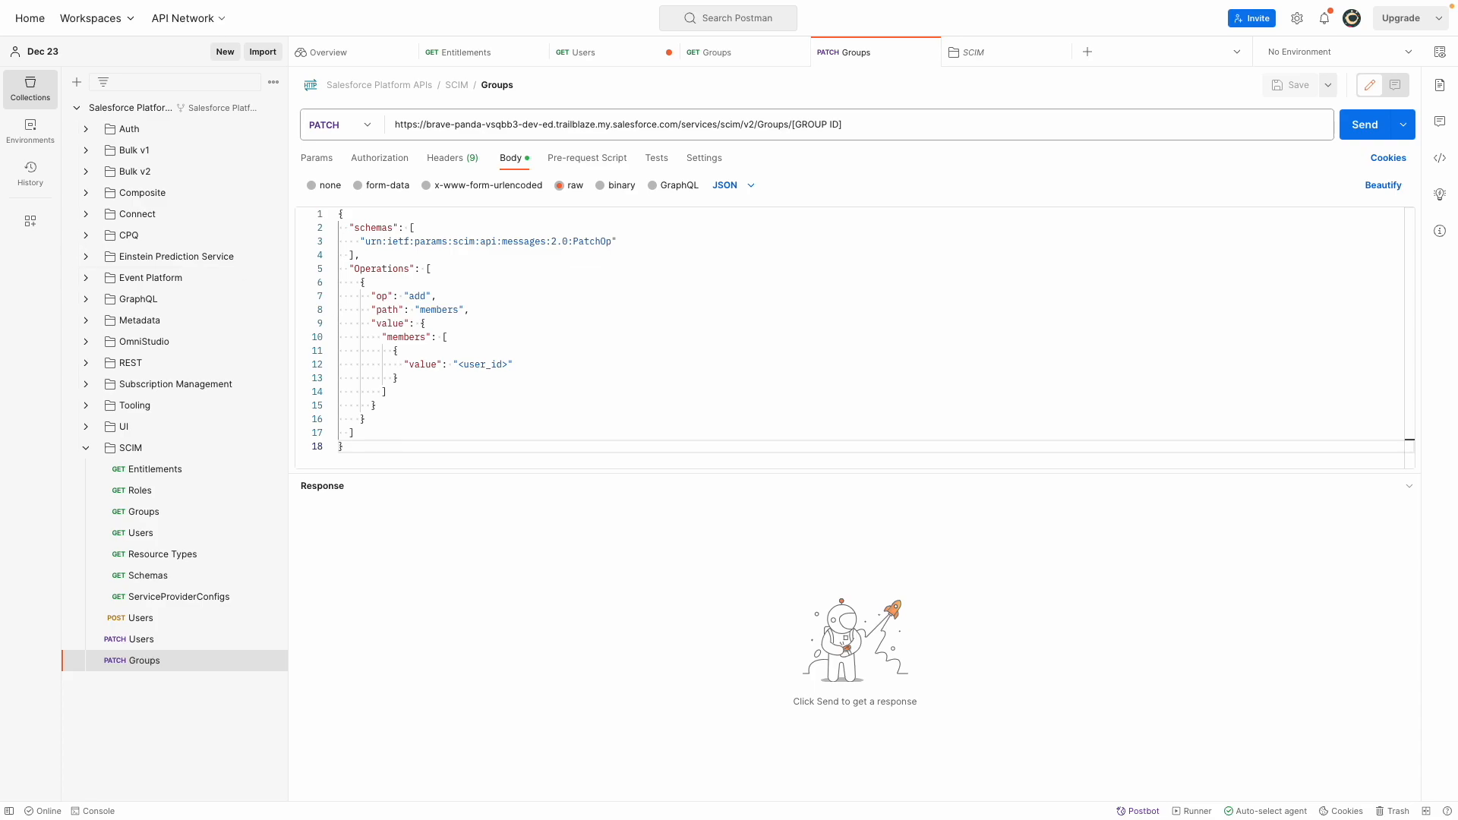
mouse_move(866, 135)
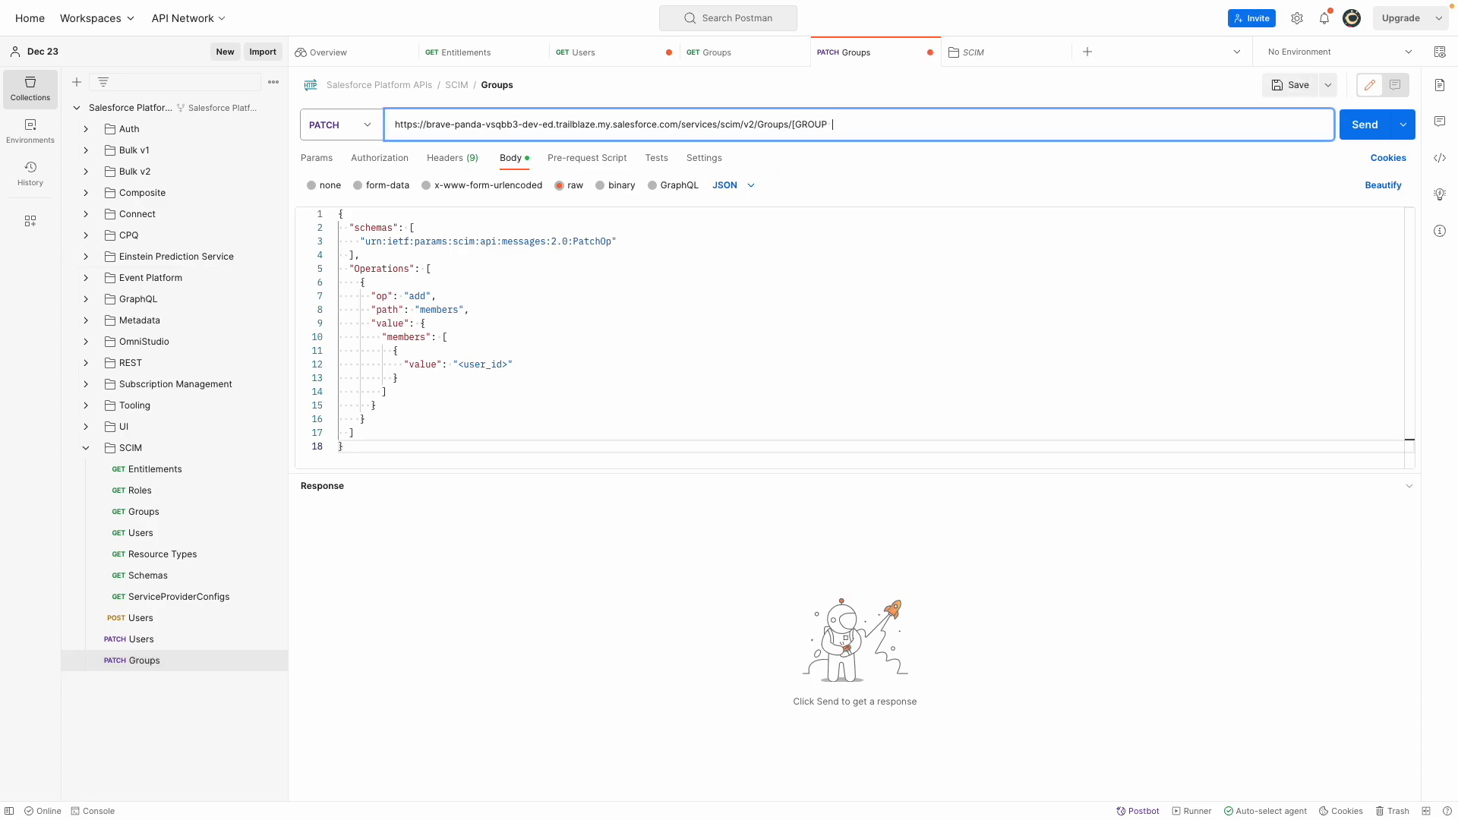
PATCH group 00GQy000001NEWLMA4 adding member 005Qy000000feeDIAQ and get 200 OK.
type("00GQy000001NEWLMA4")
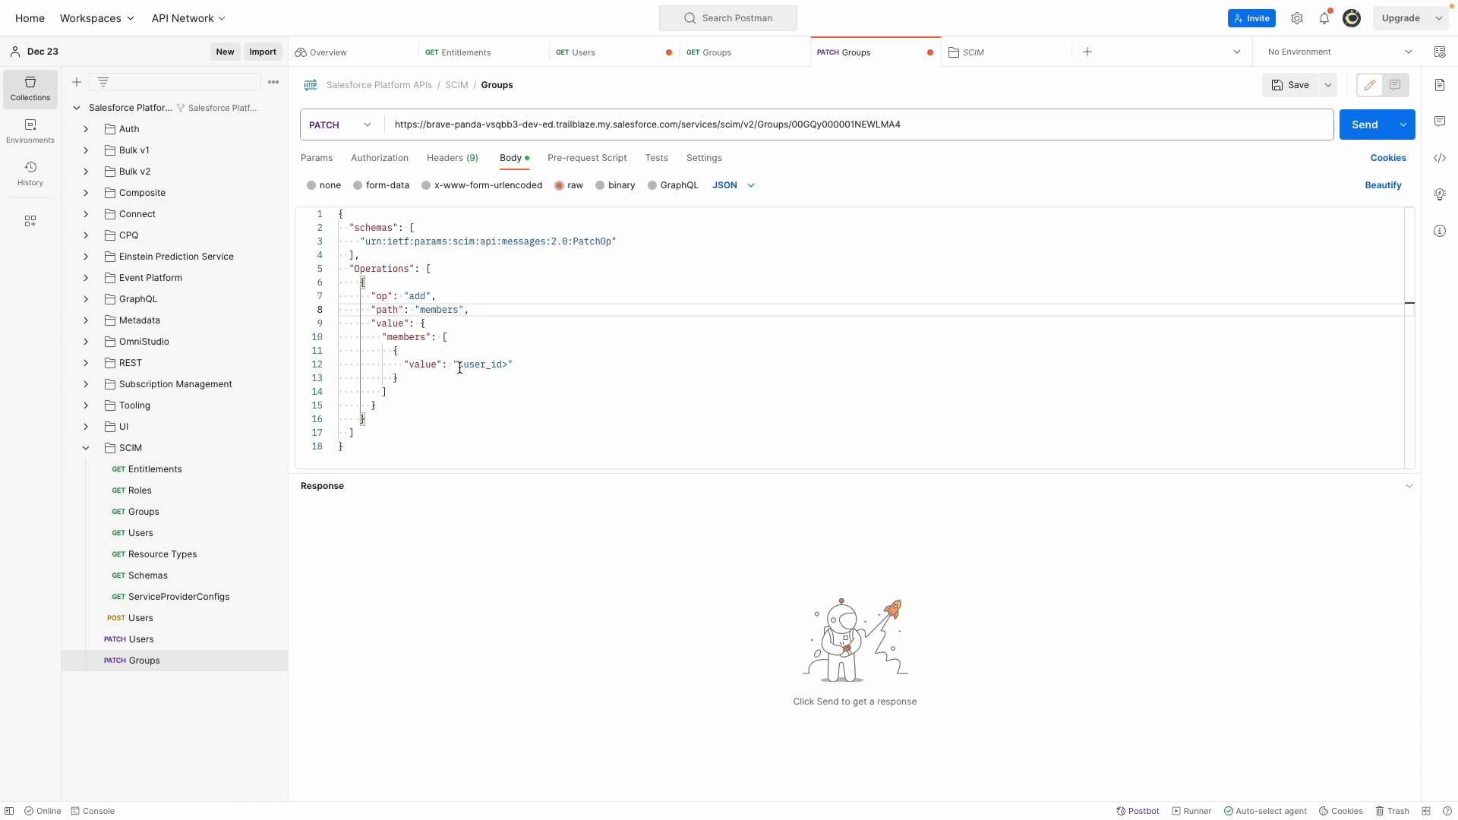
double_click(482, 363)
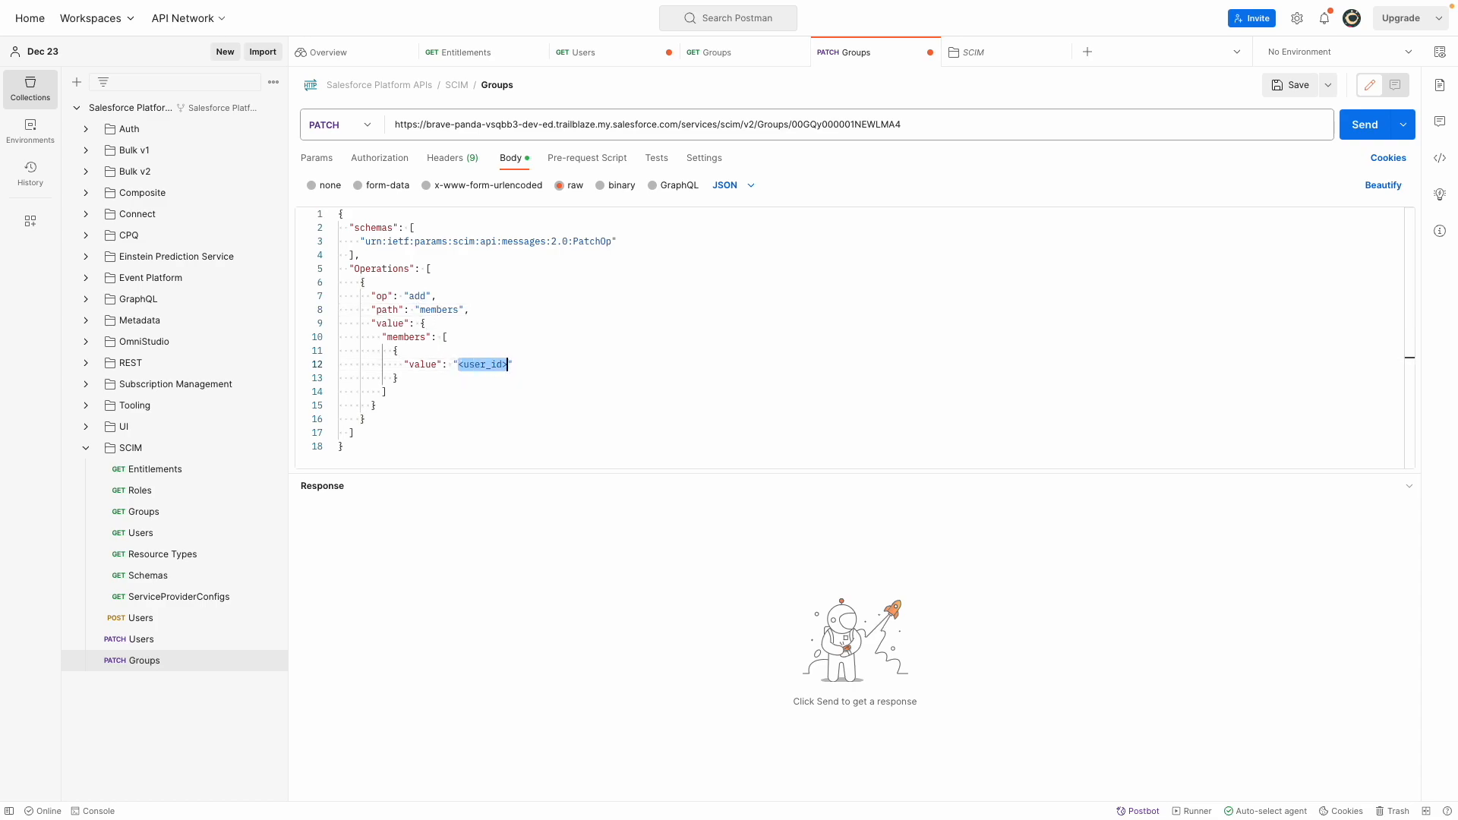
key("Delete")
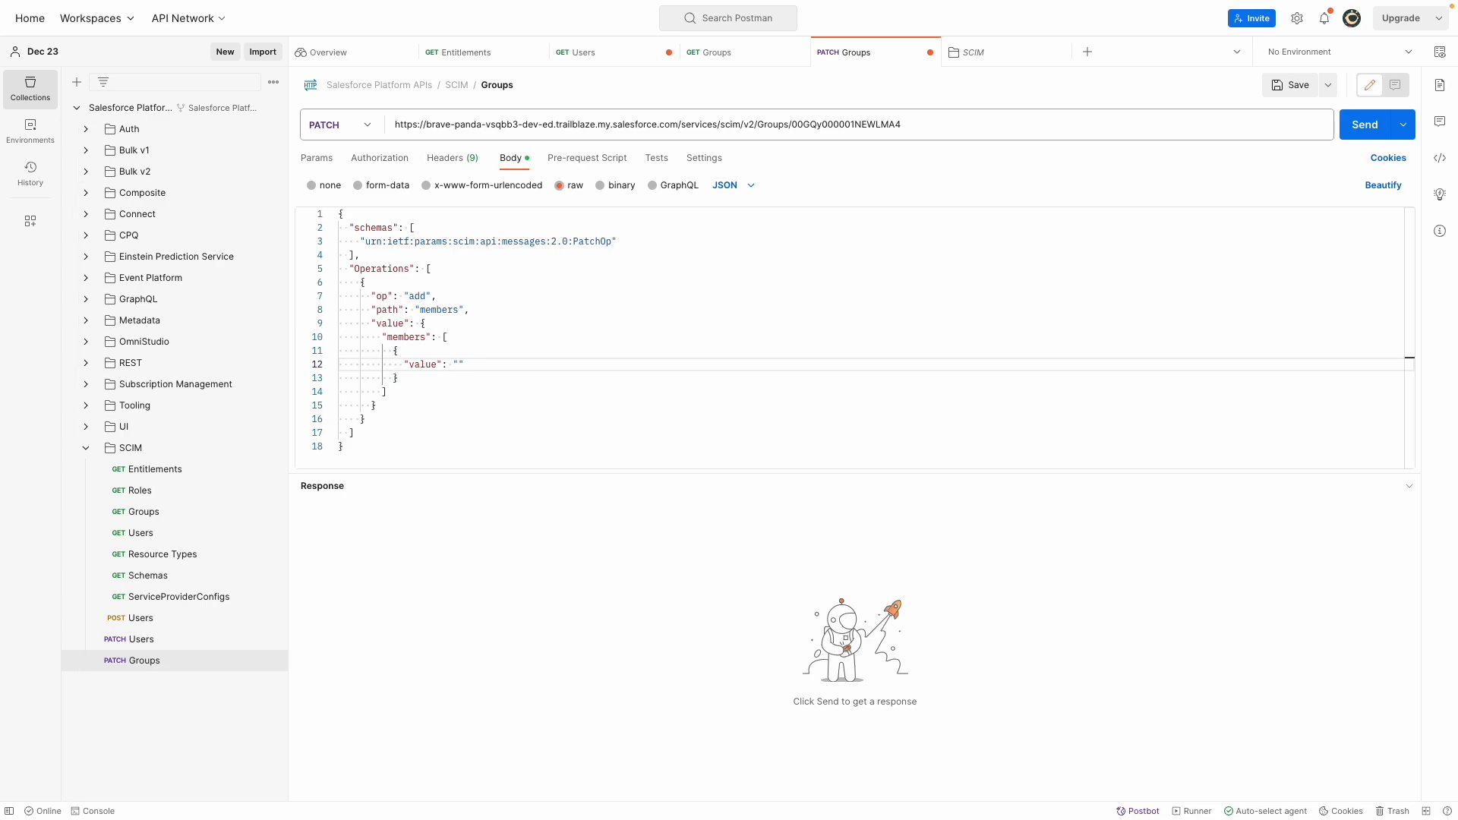
type("005Qy000000feeDIAQ")
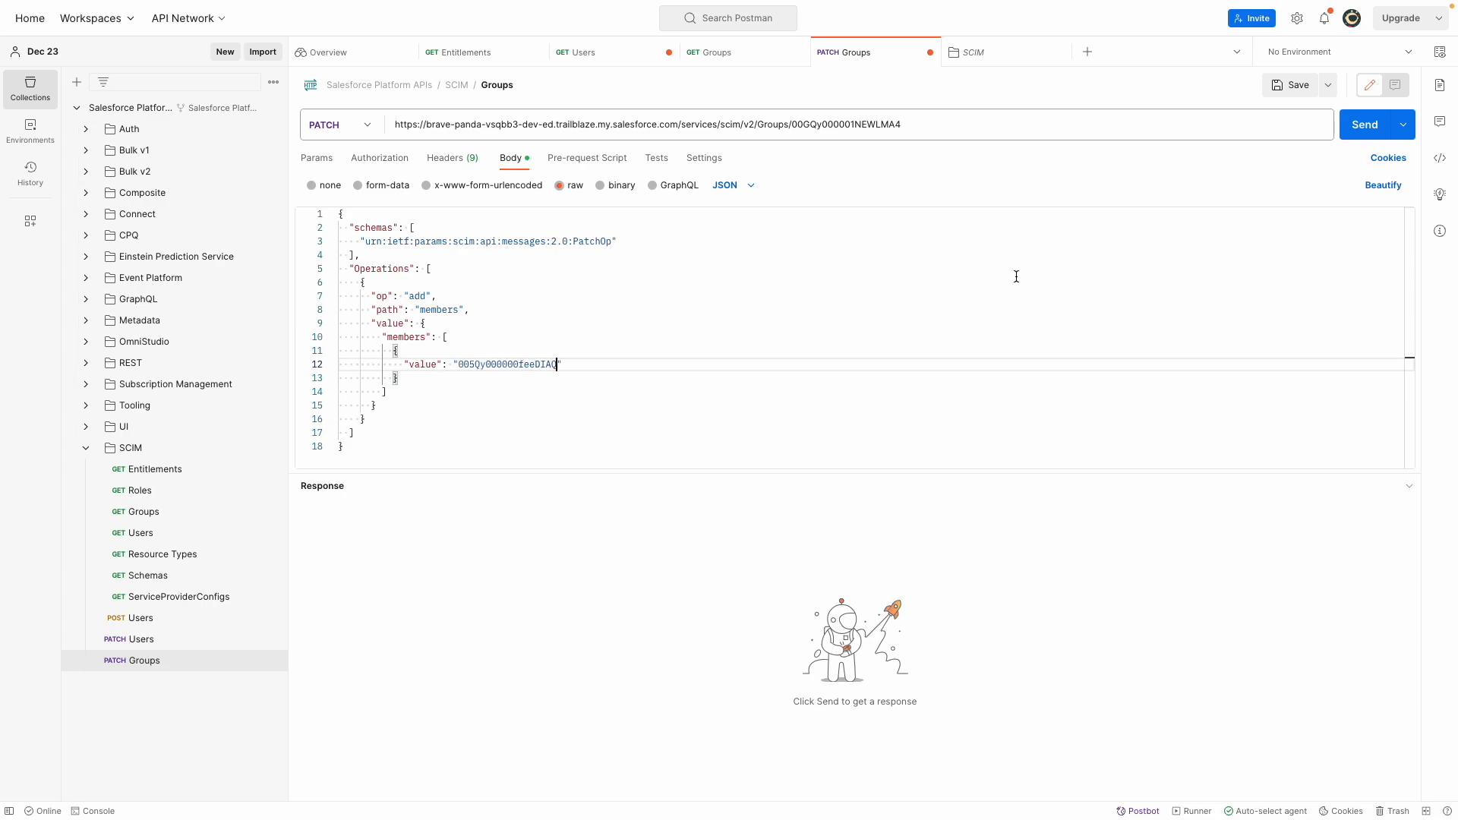
left_click(1364, 123)
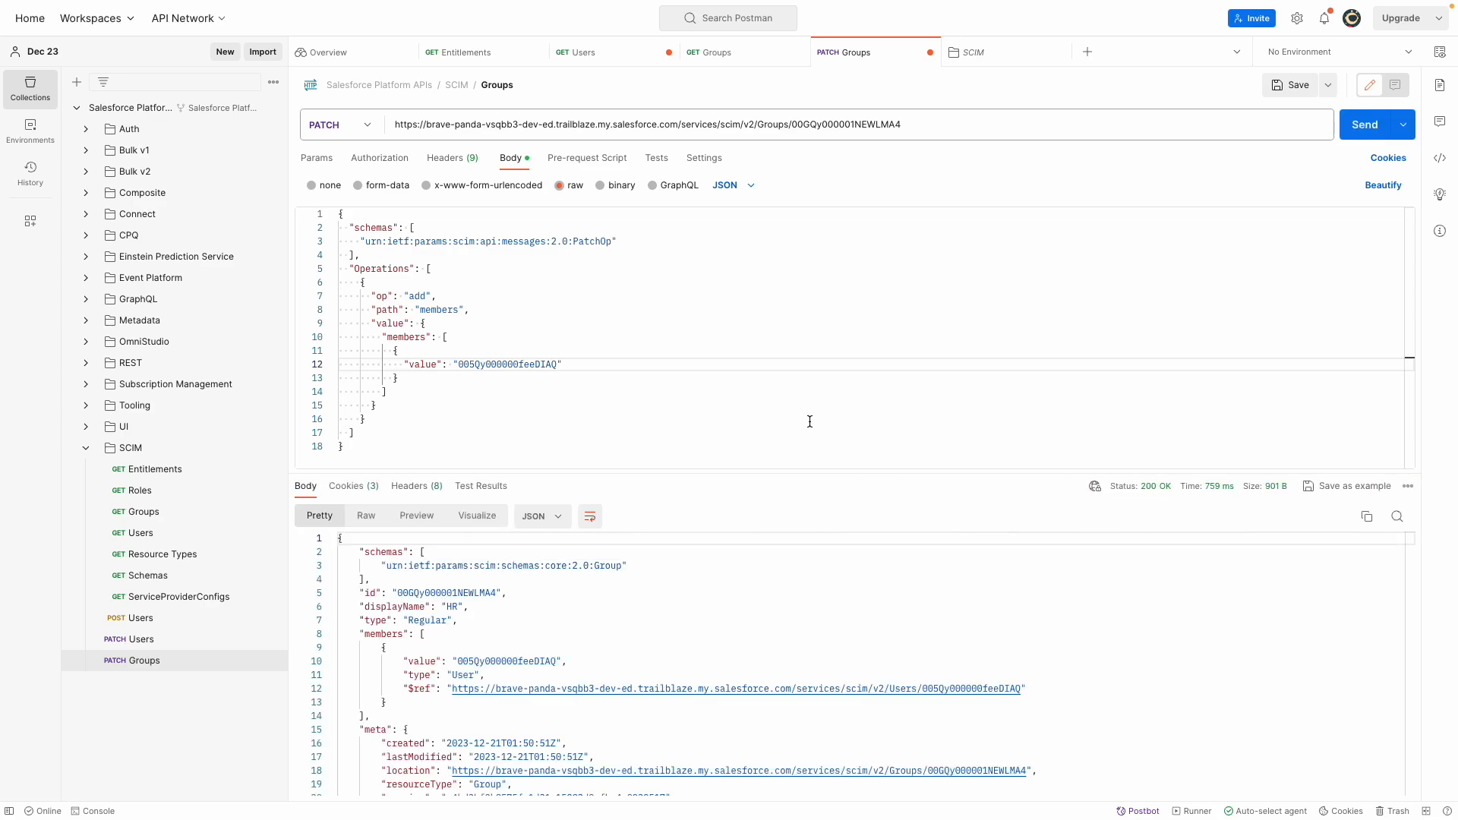
mouse_move(702, 610)
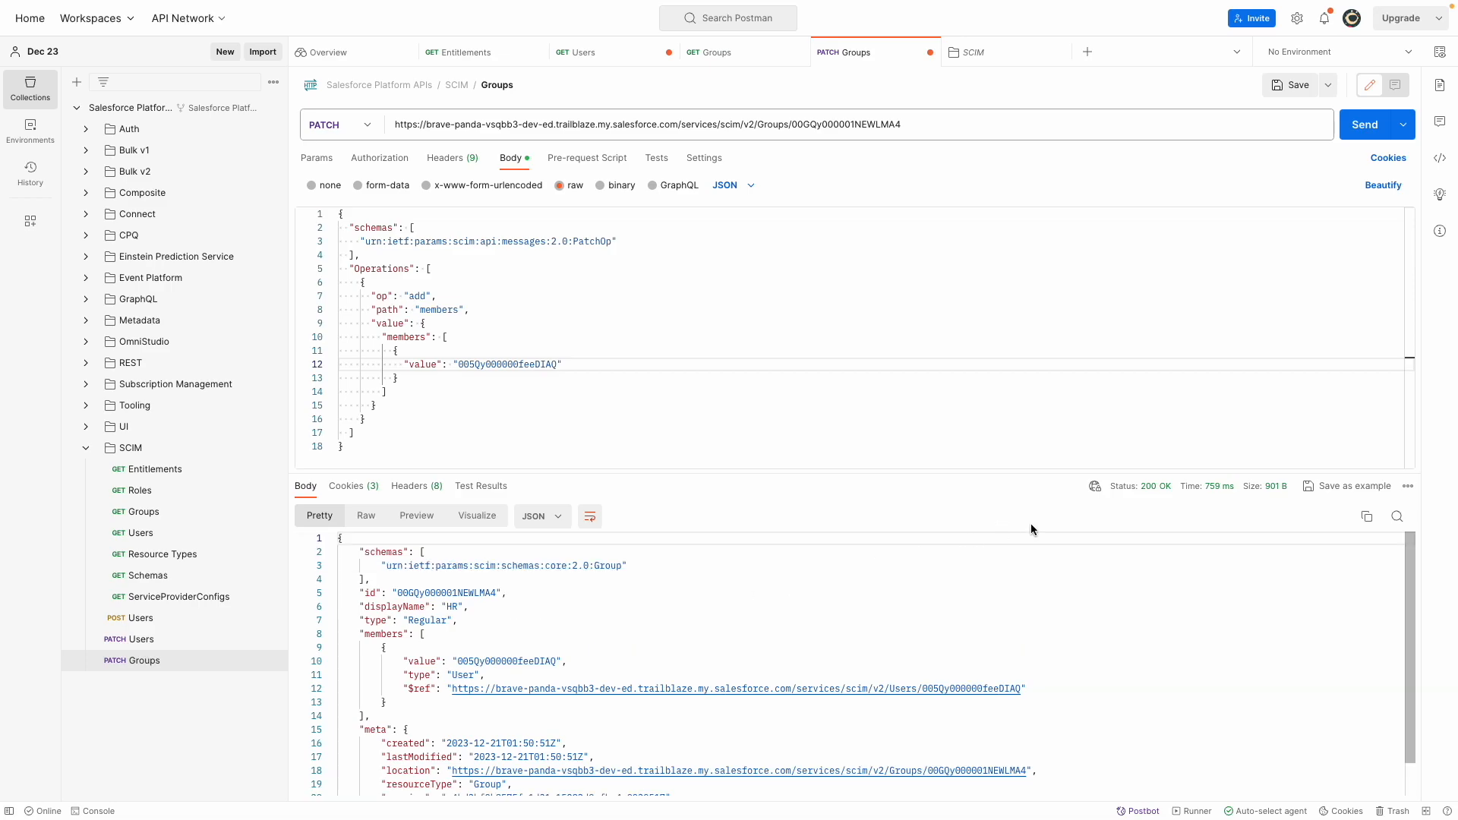
mouse_move(1156, 485)
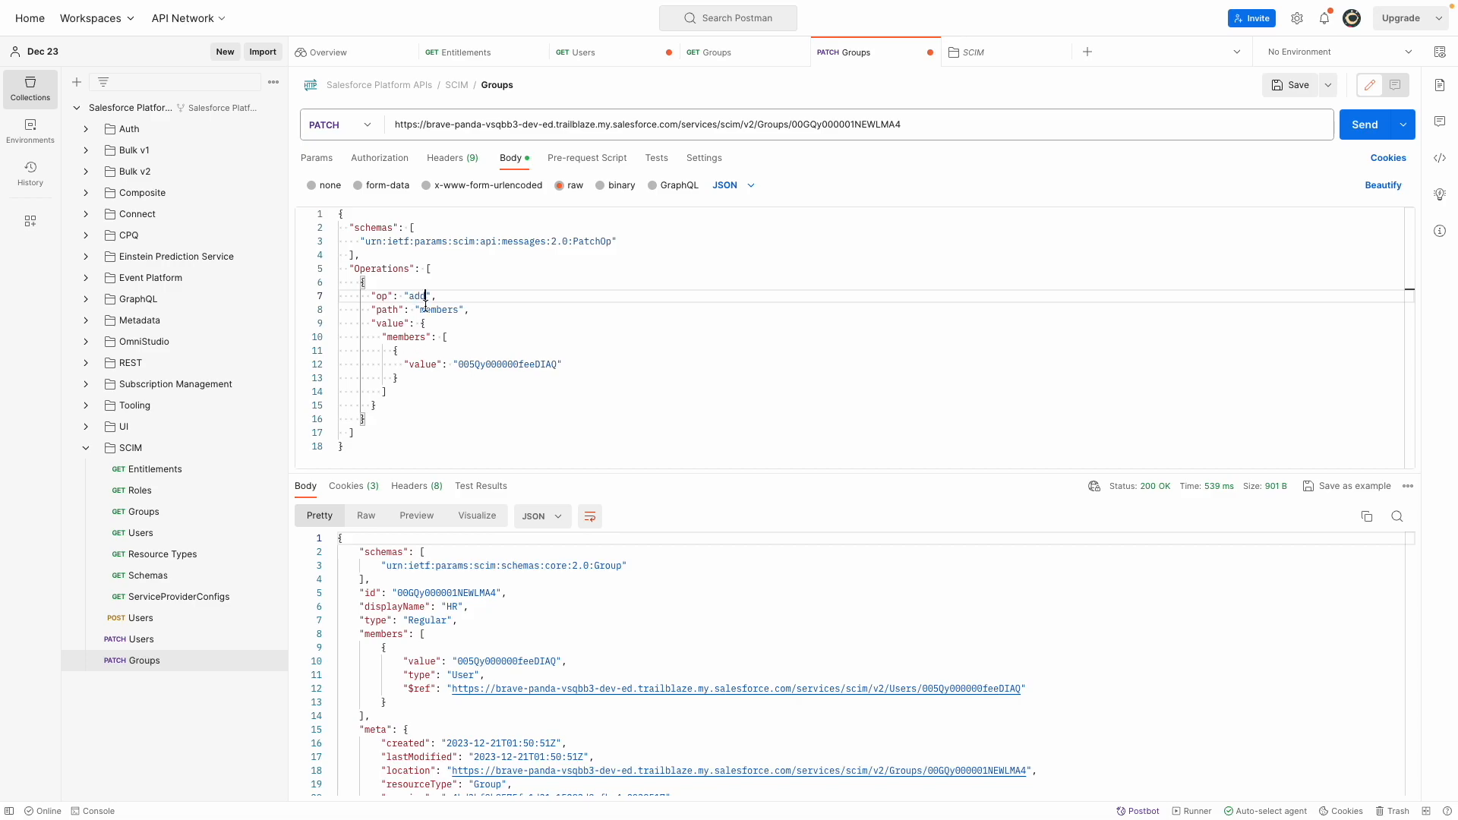
Change the operation to "remove" and send the PATCH to drop the user from HR.
type("remove")
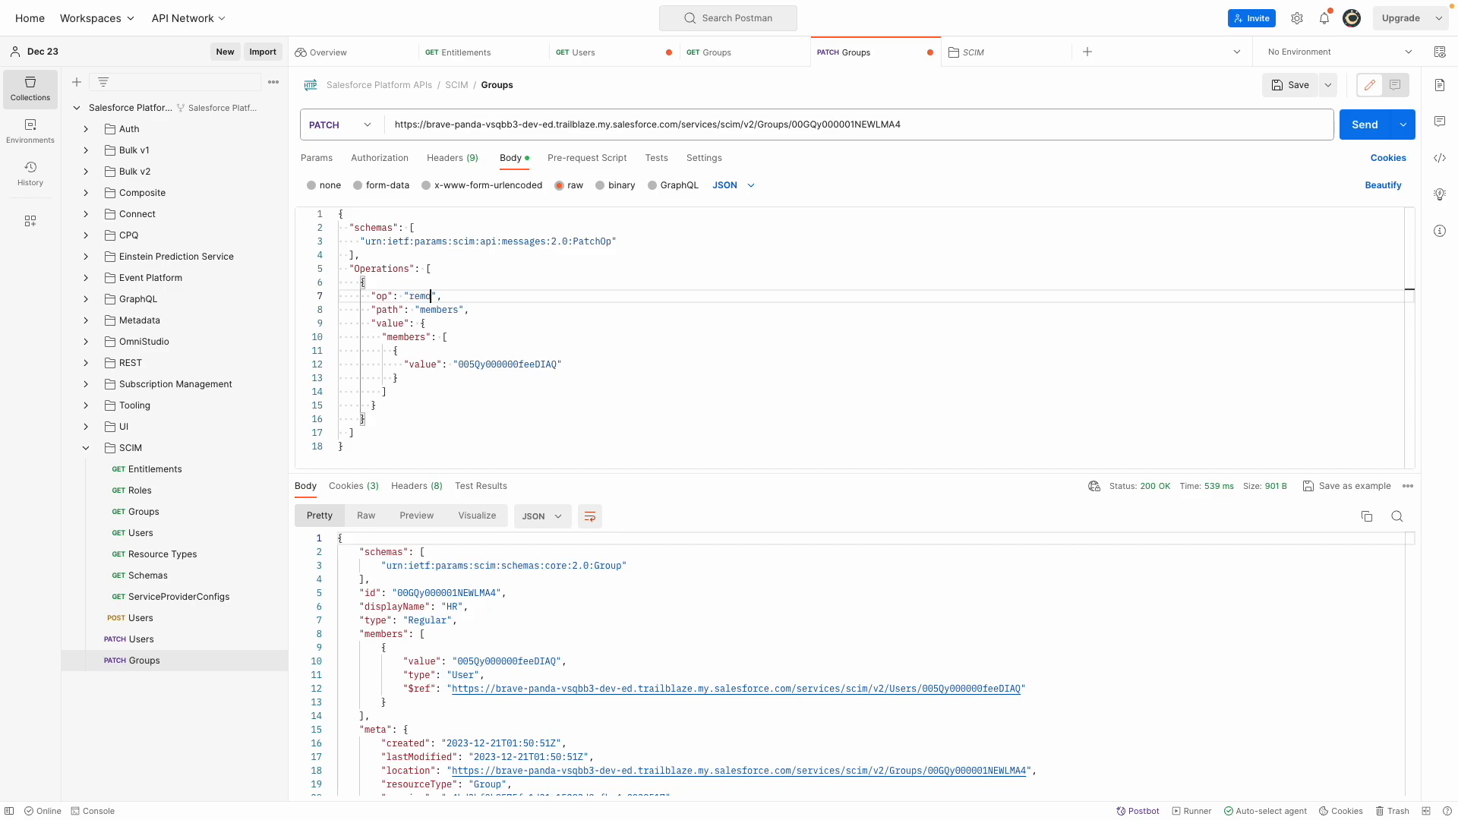
left_click(1363, 123)
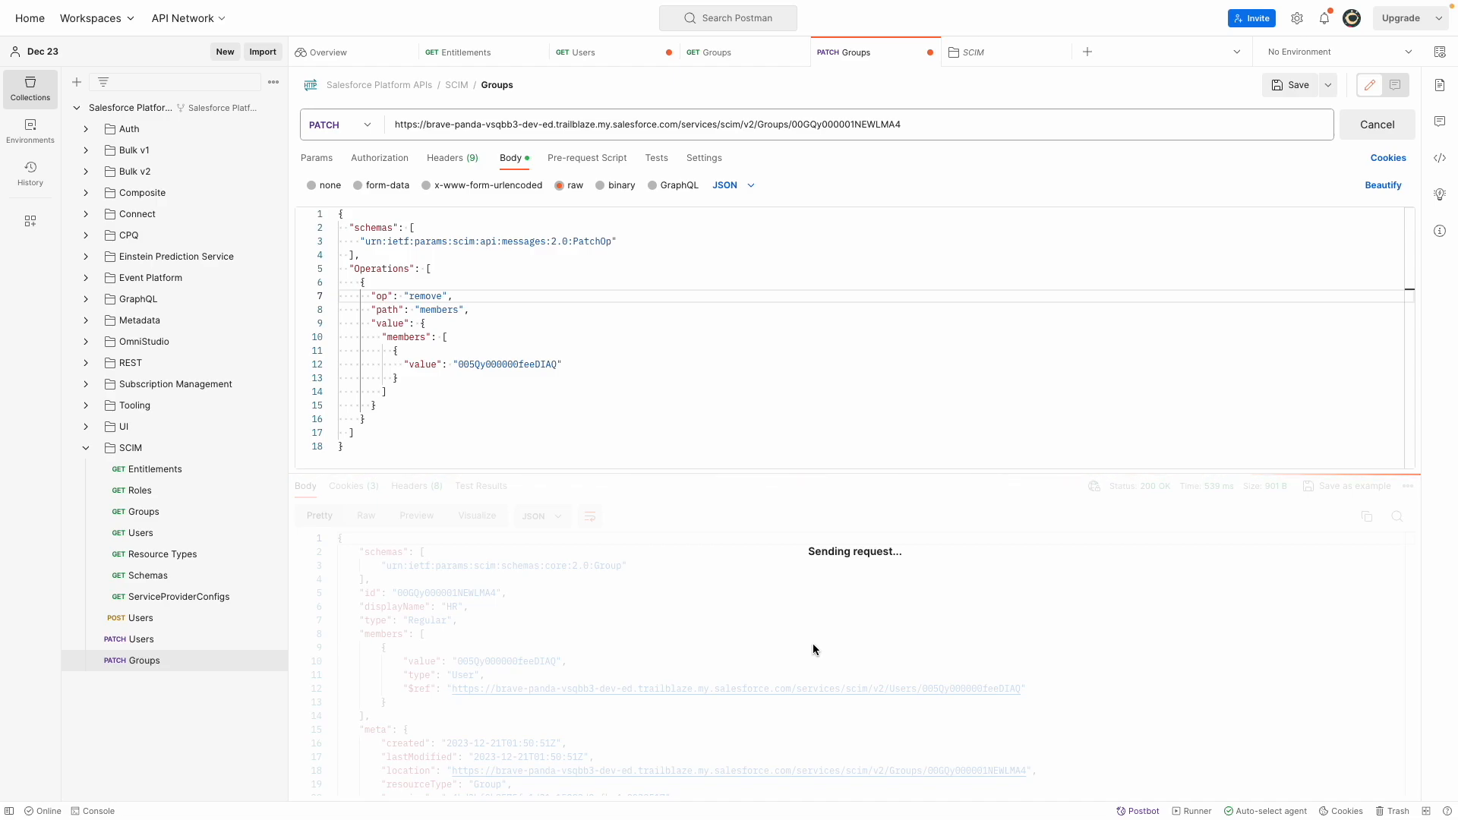